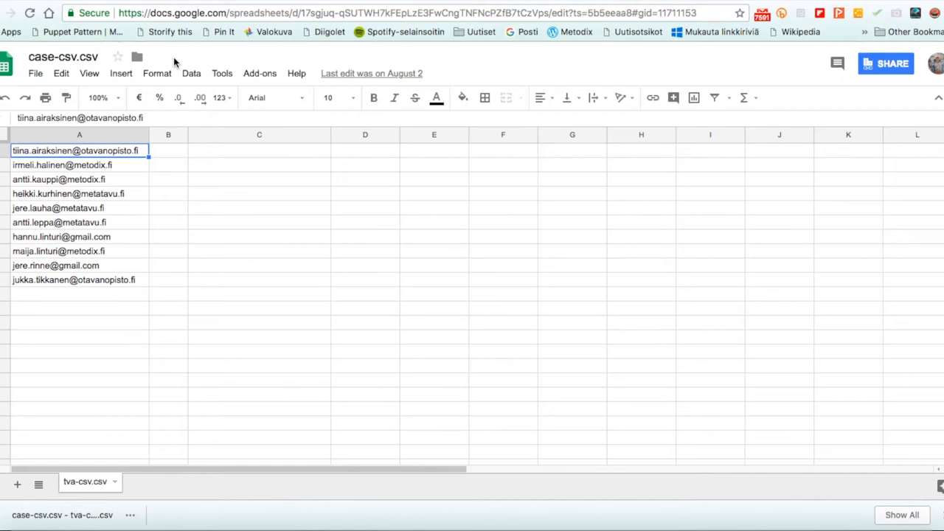
mouse_move(168, 156)
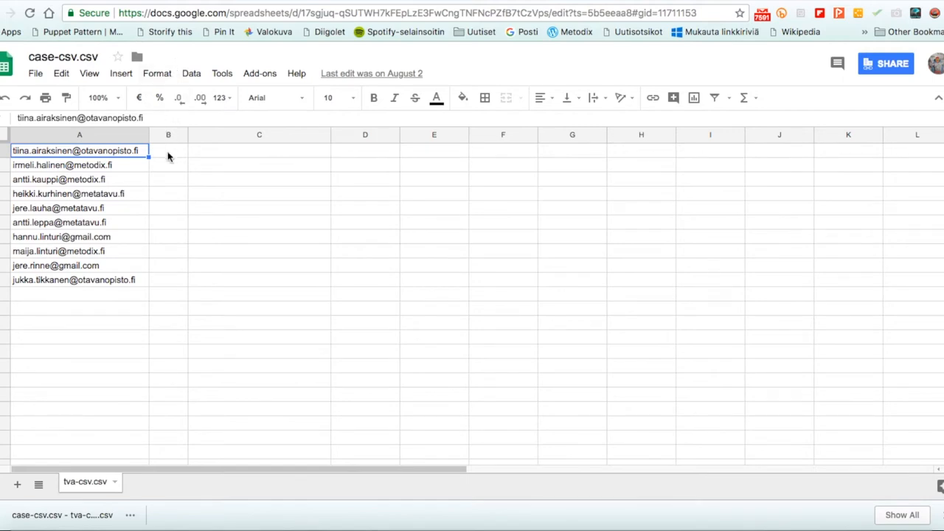
mouse_move(169, 196)
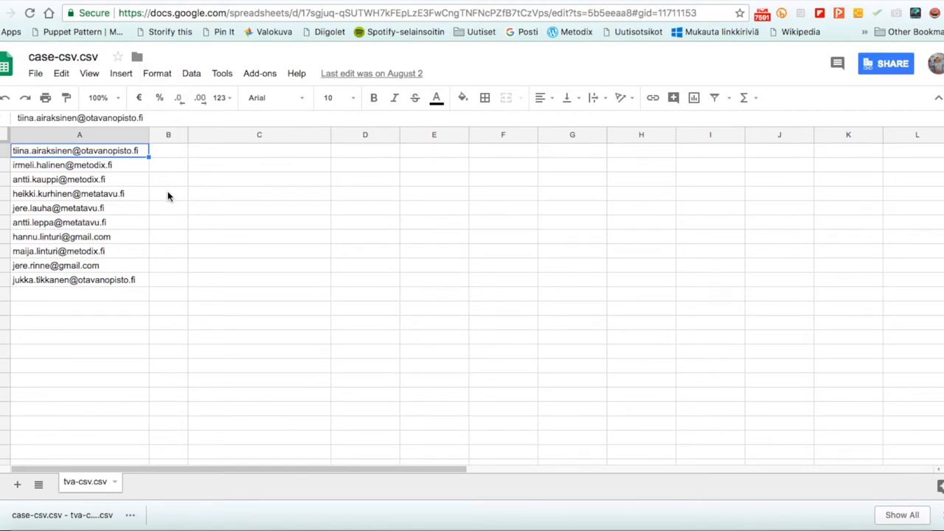
mouse_move(170, 231)
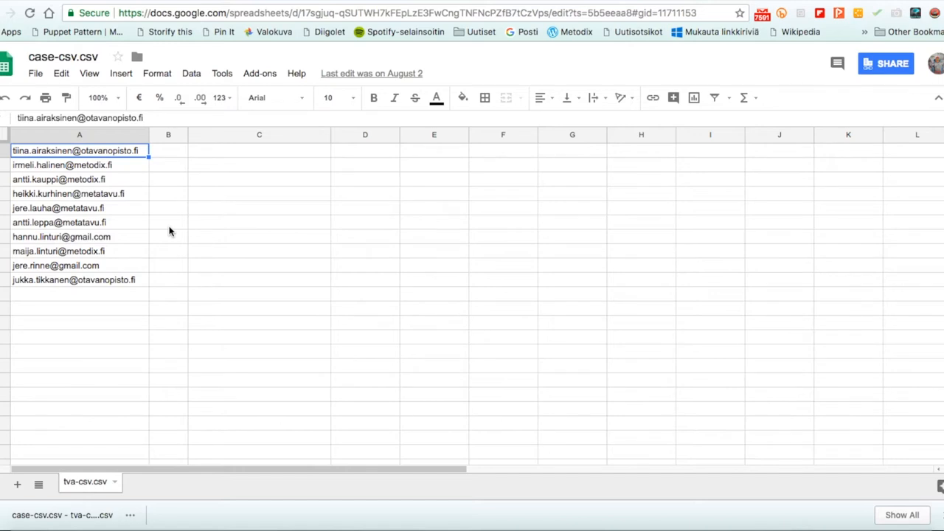
Download the current sheet of ten email addresses as a .csv file
click(35, 74)
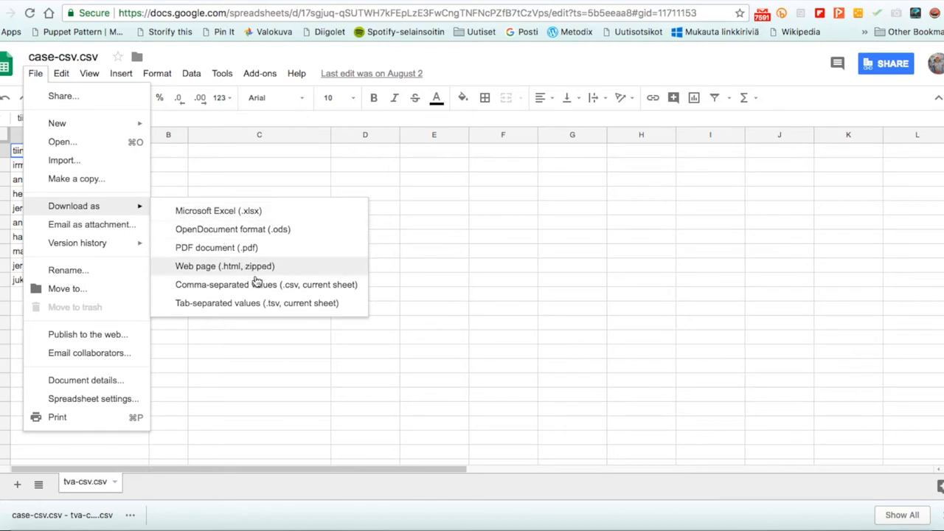
click(266, 283)
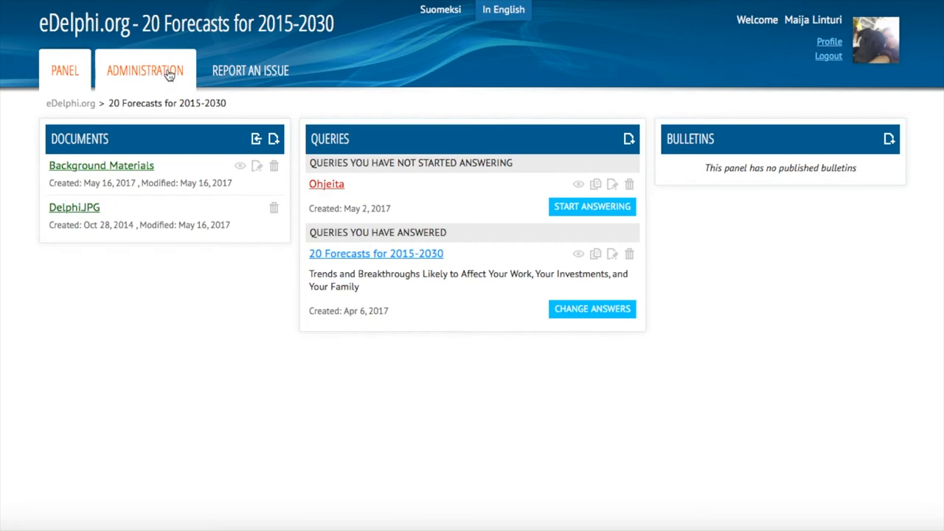
Go to the Administration page of the '20 Forecasts for 2015-2030' panel
click(144, 71)
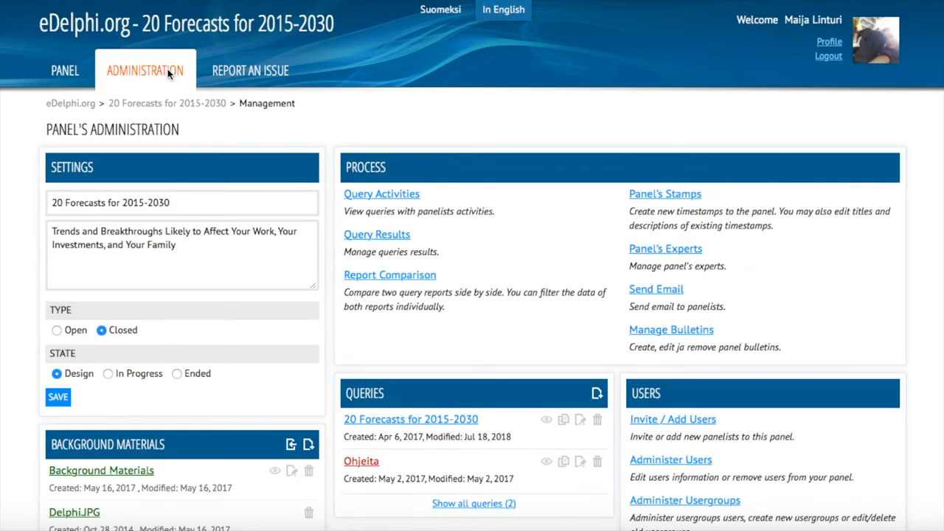
mouse_move(798, 399)
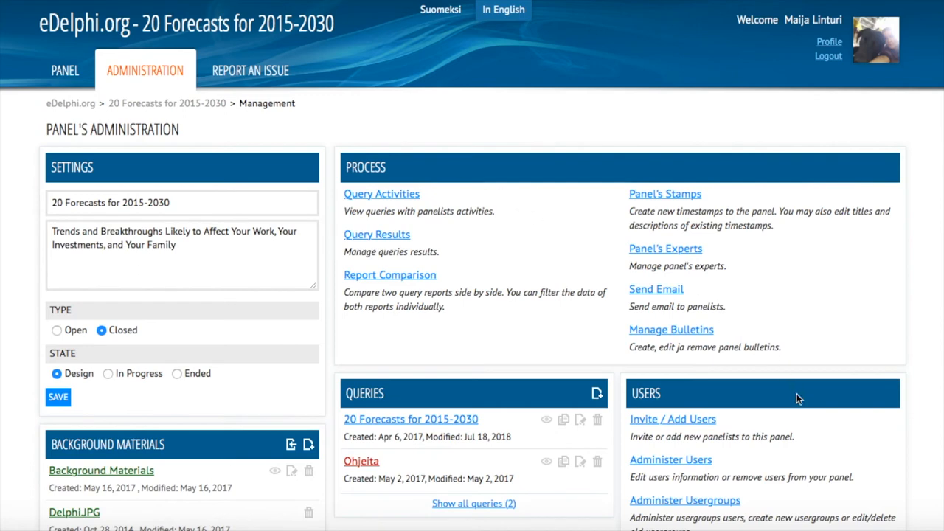
scroll(down, 3)
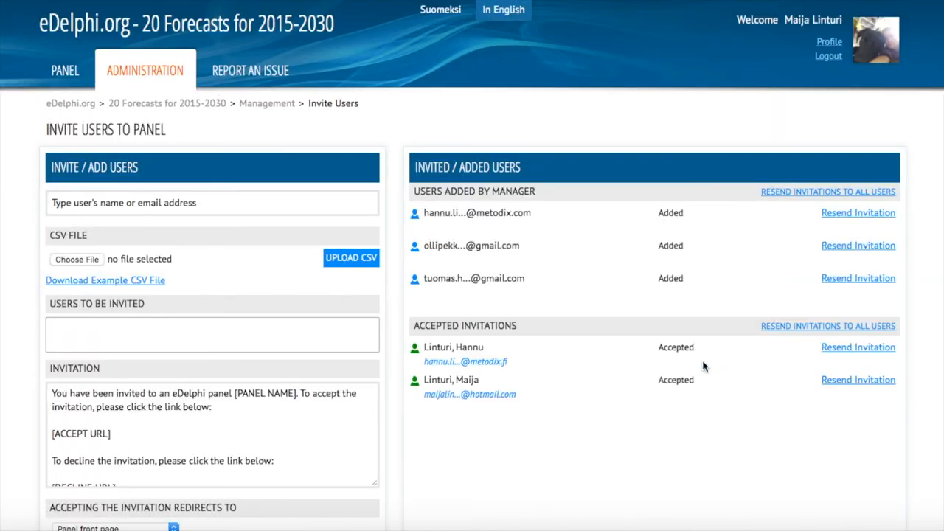
mouse_move(251, 271)
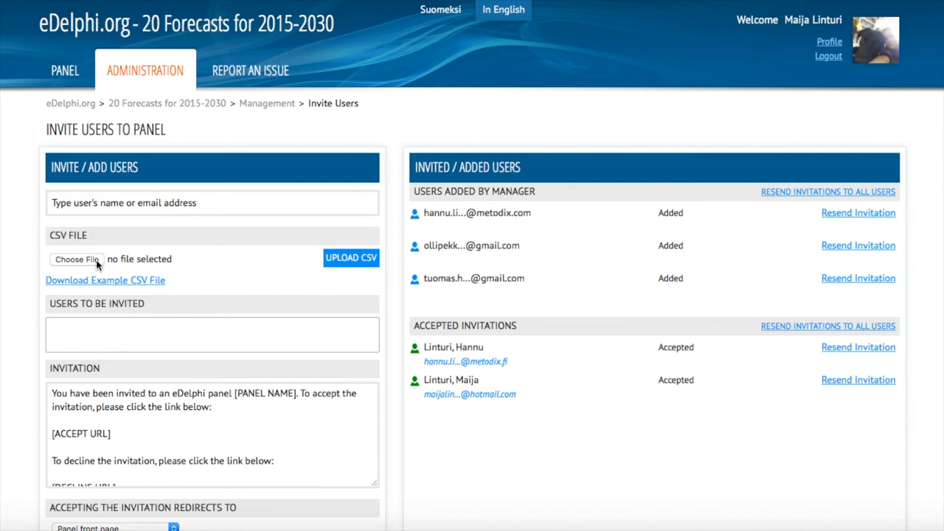
Choose the downloaded CSV file from the Desktop for the invitation form's CSV field
click(76, 260)
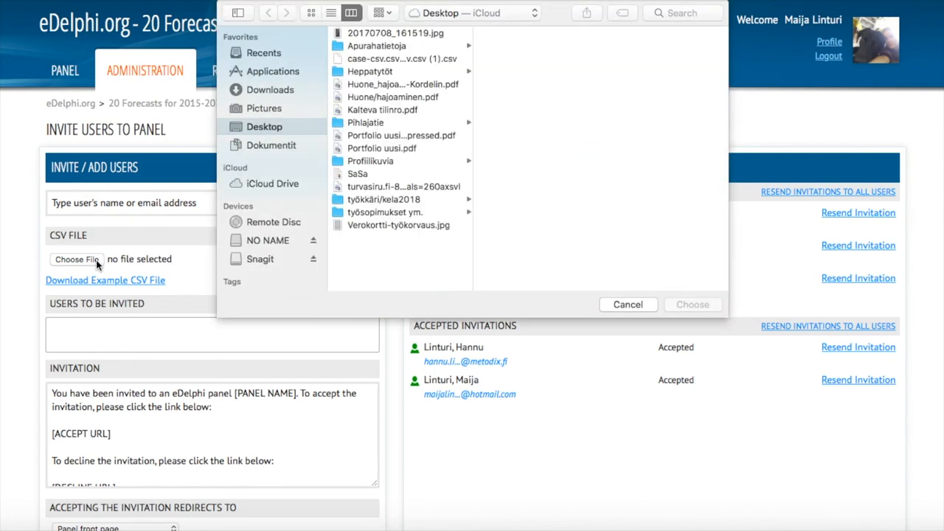
mouse_move(286, 215)
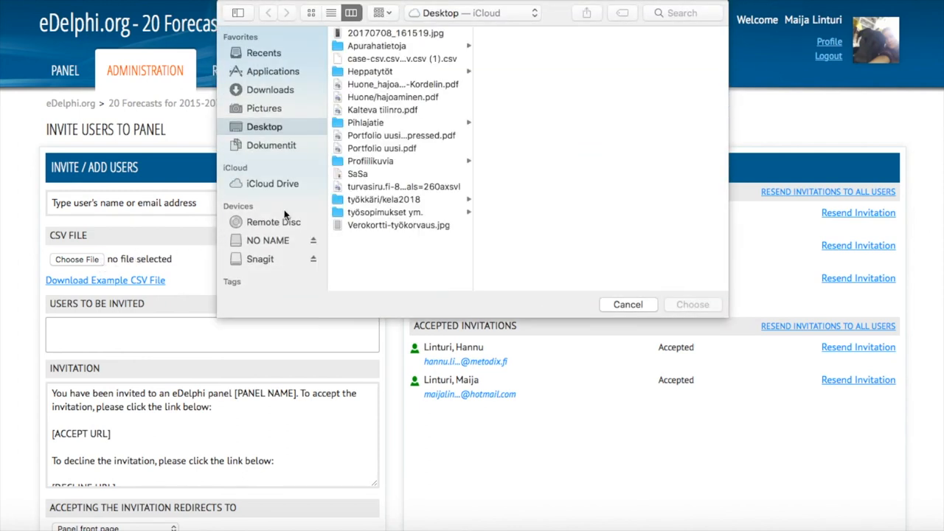
click(401, 59)
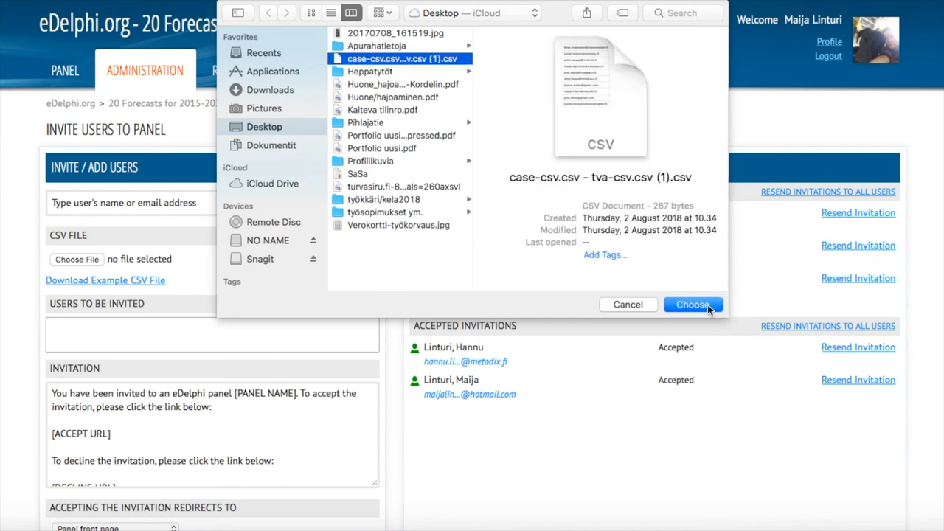
click(693, 303)
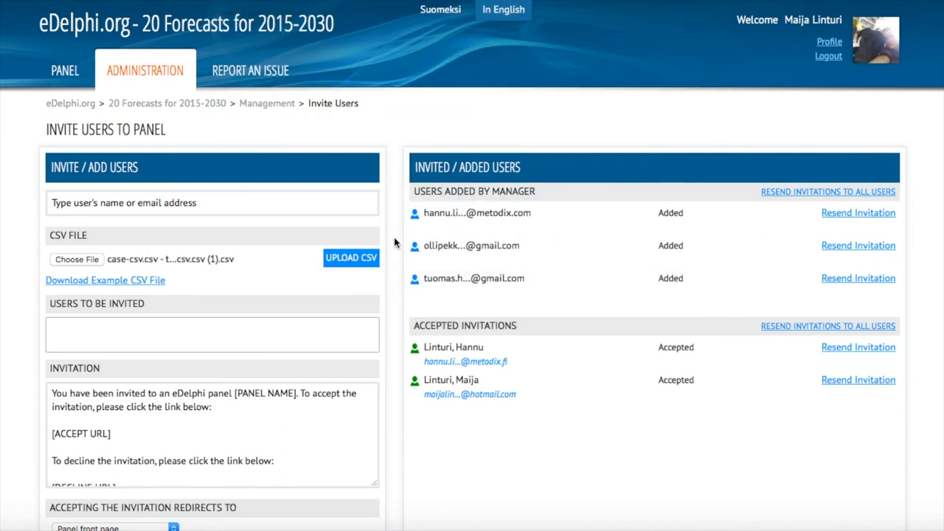
Upload the CSV so its ten email addresses fill the Users to be Invited list
click(351, 258)
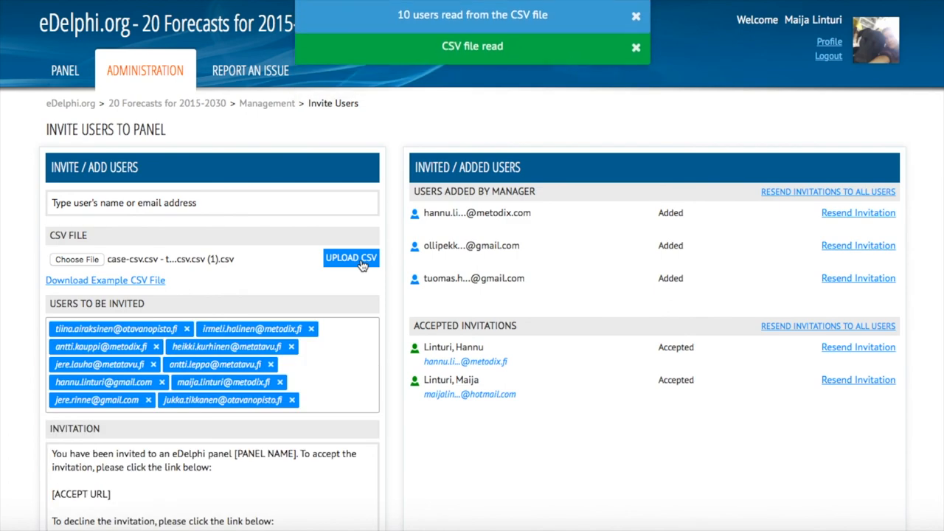
click(634, 46)
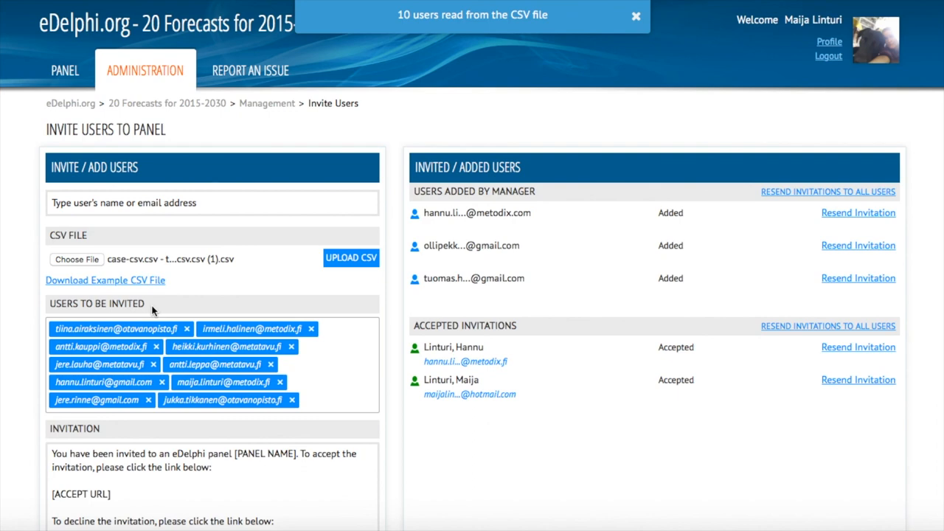
mouse_move(320, 395)
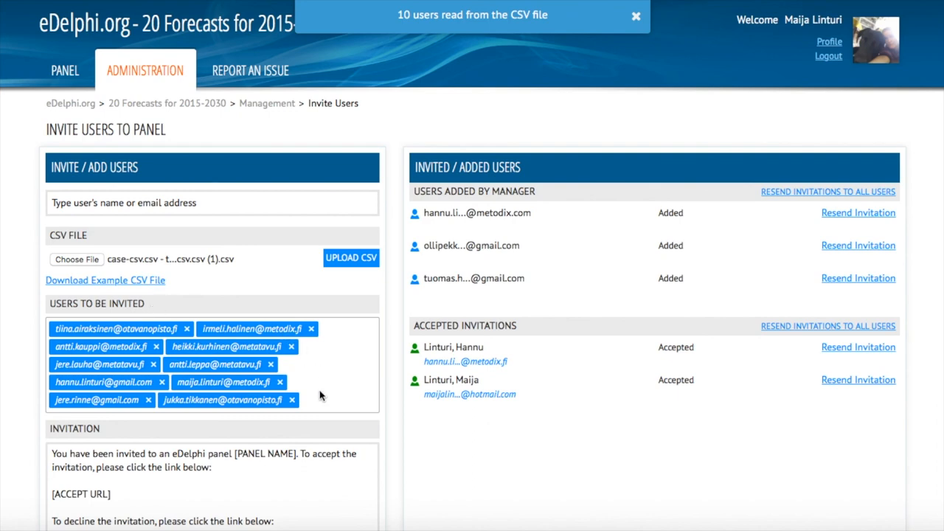
scroll(down, 3)
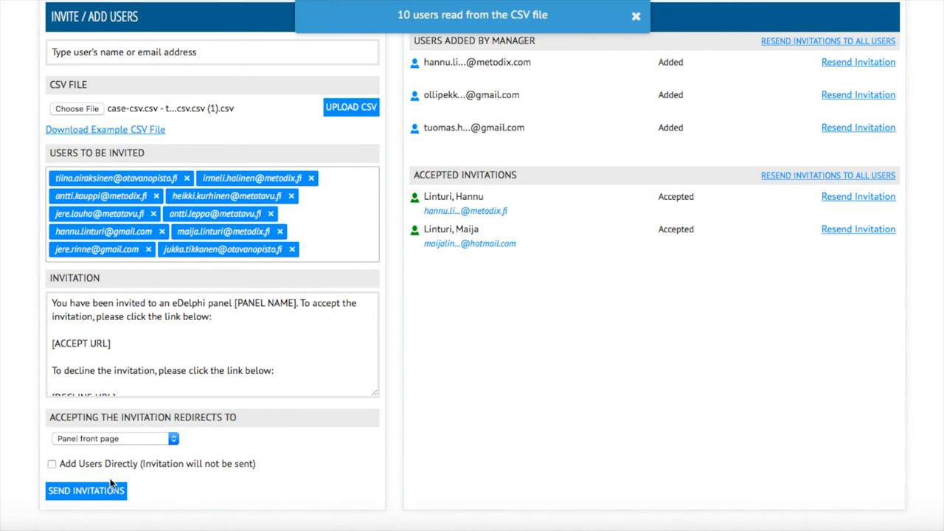
mouse_move(109, 502)
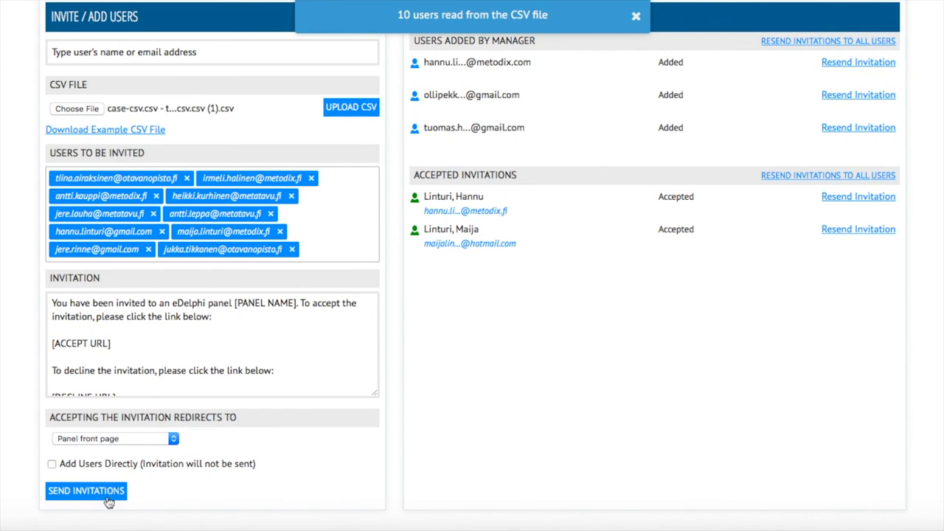